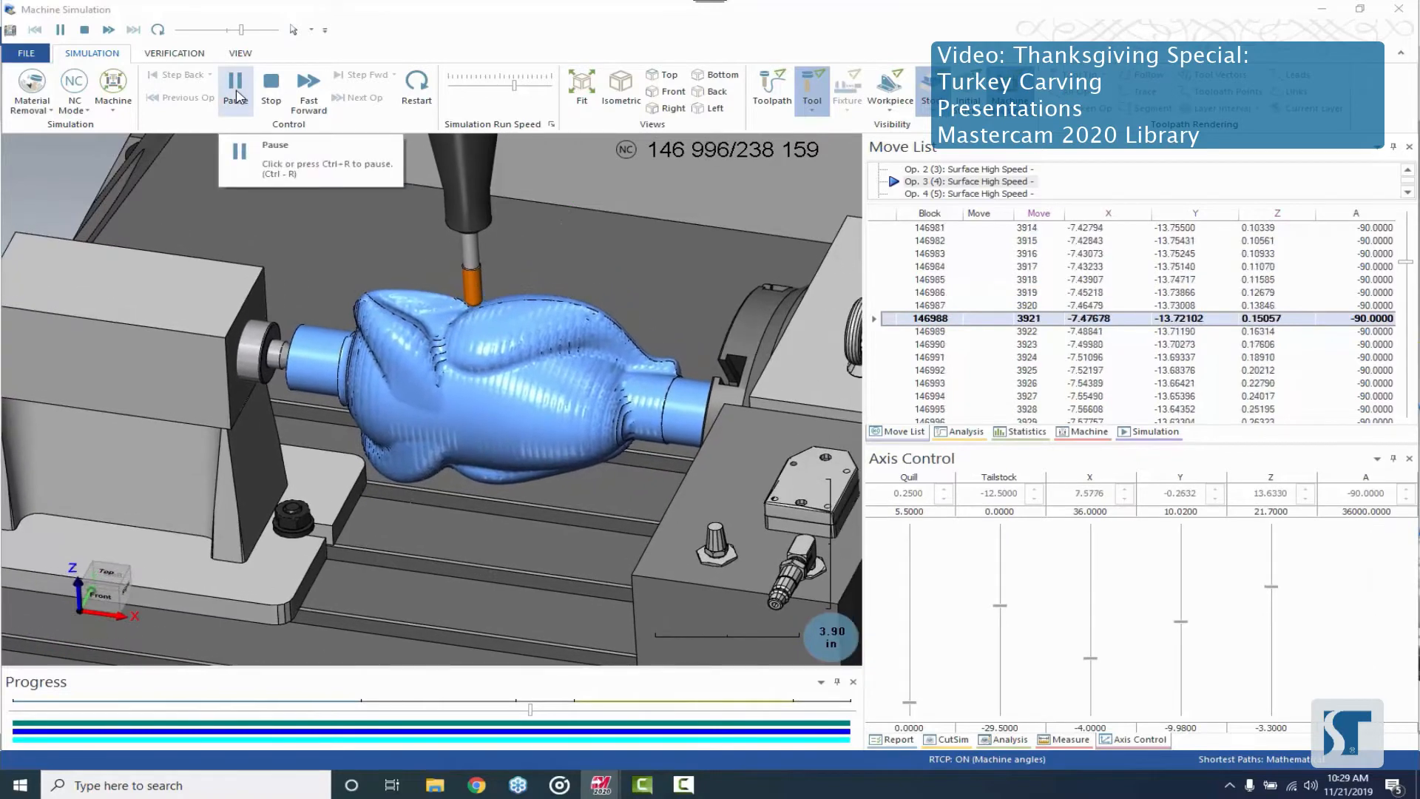
Step: Pause the carving simulation where operation 4 begins, after operation 3 finishes
left_click(235, 83)
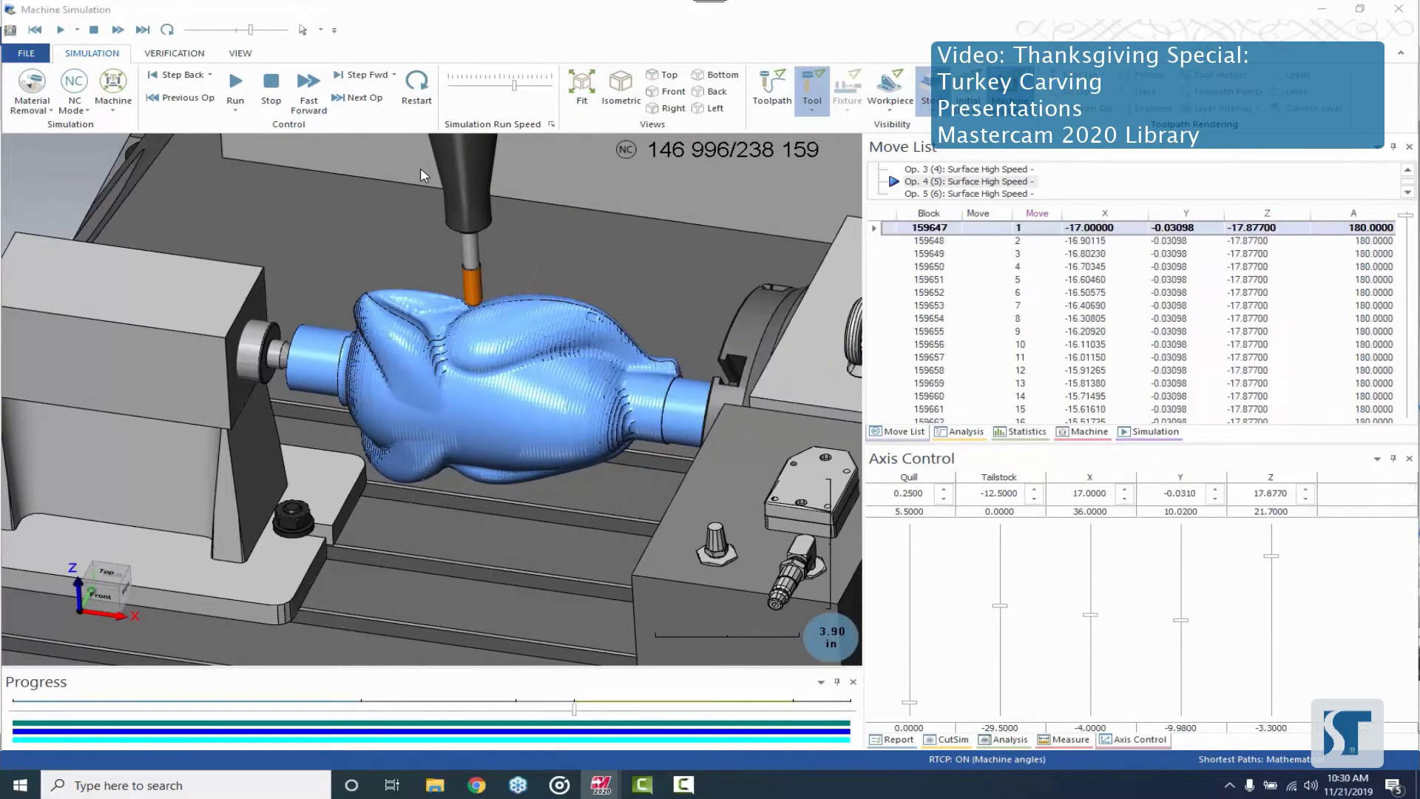
left_click(235, 86)
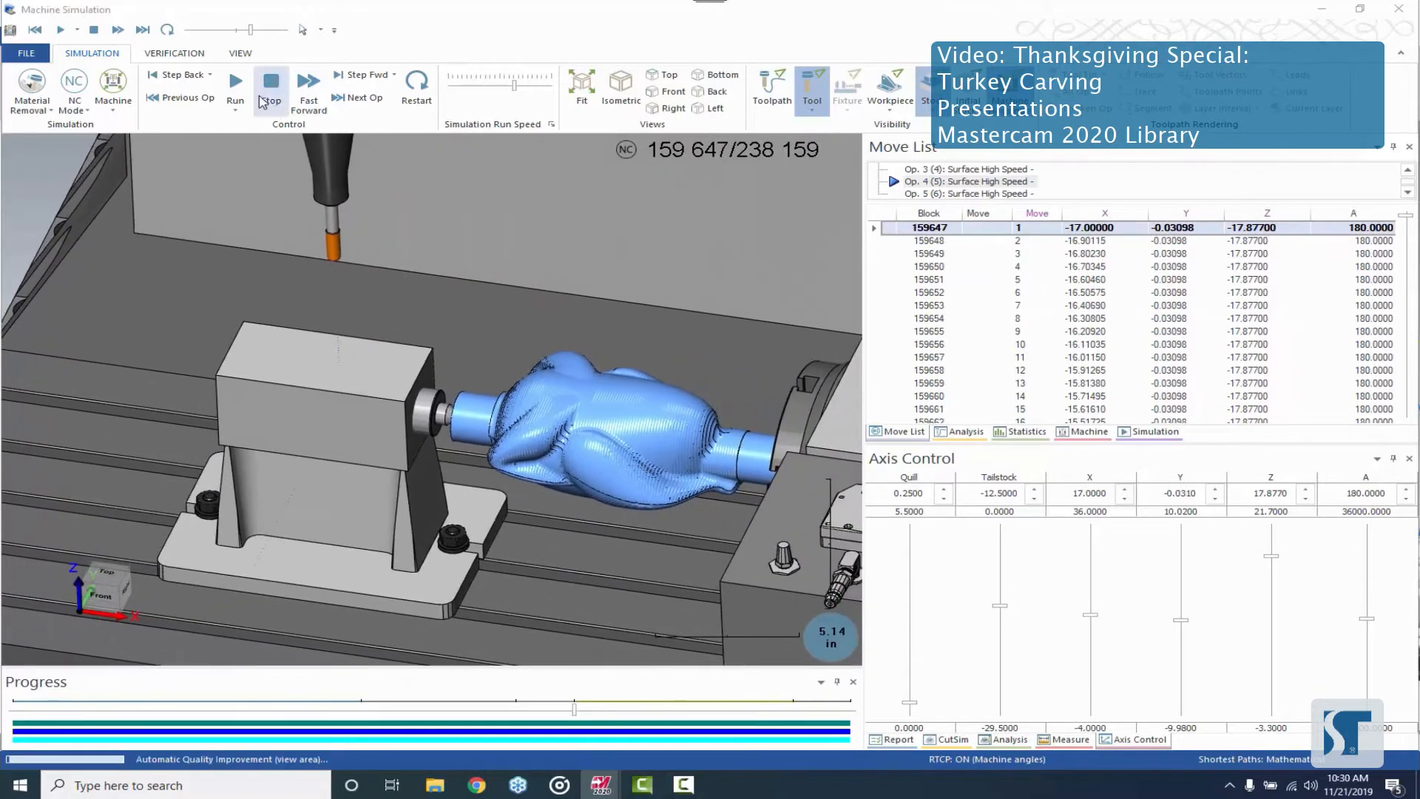
Step: Run the simulation through operations 4 and 5 to the final block, then pause
left_click(235, 86)
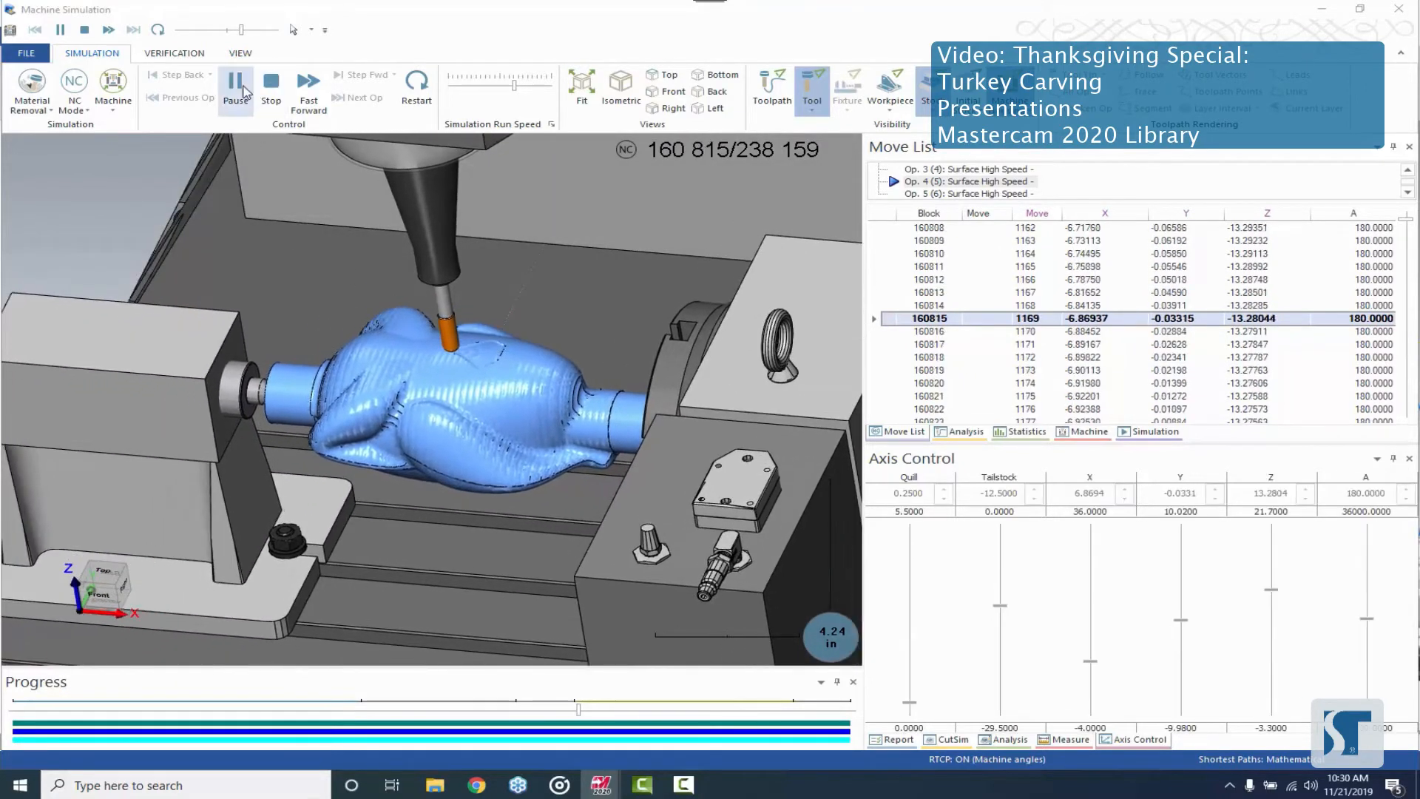
left_click(236, 85)
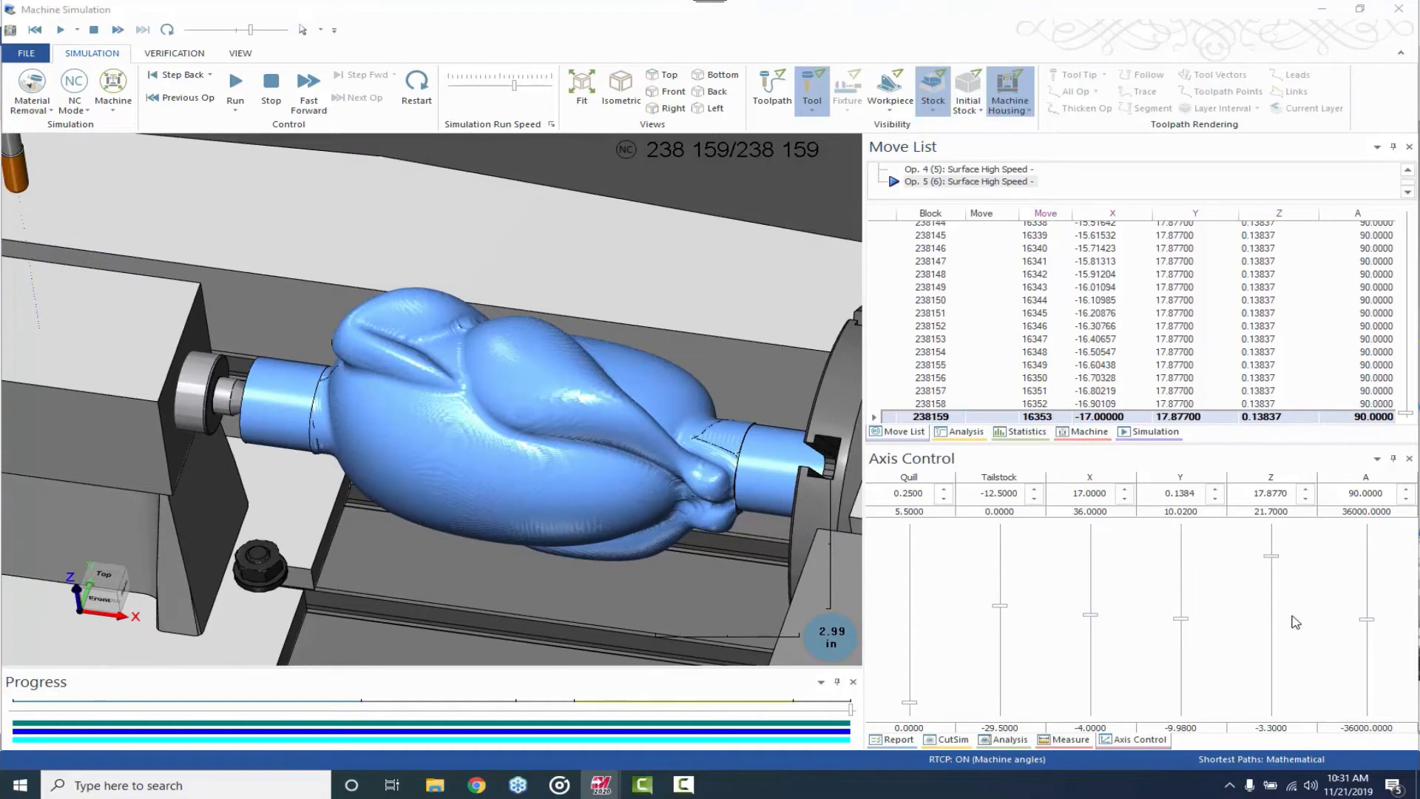
mouse_move(1363, 573)
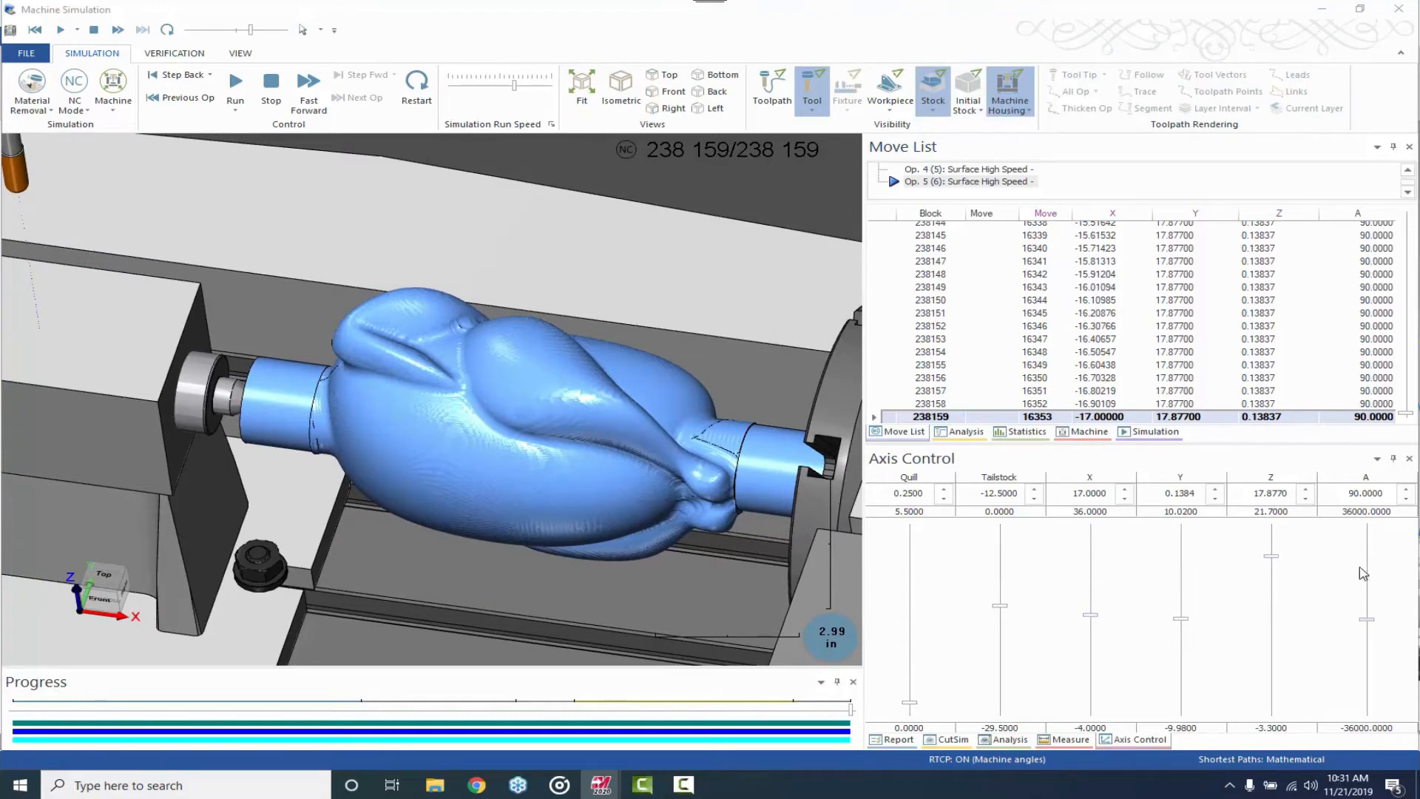